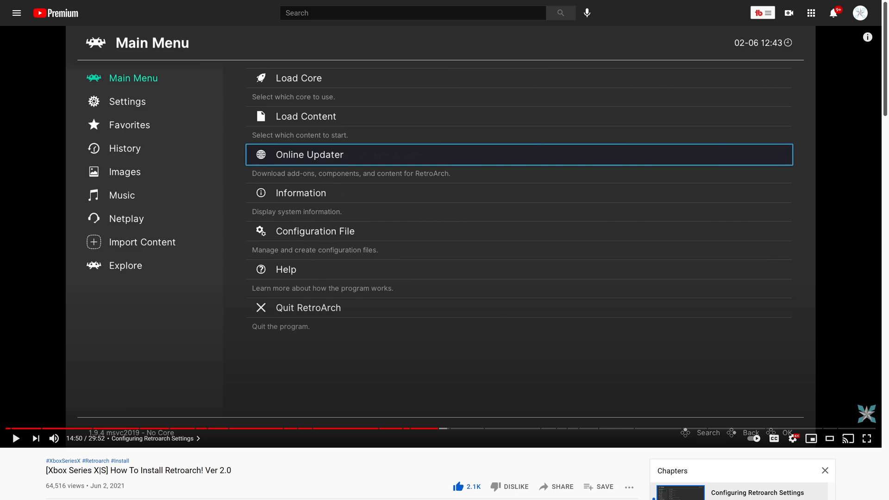
pyautogui.moveTo(311, 347)
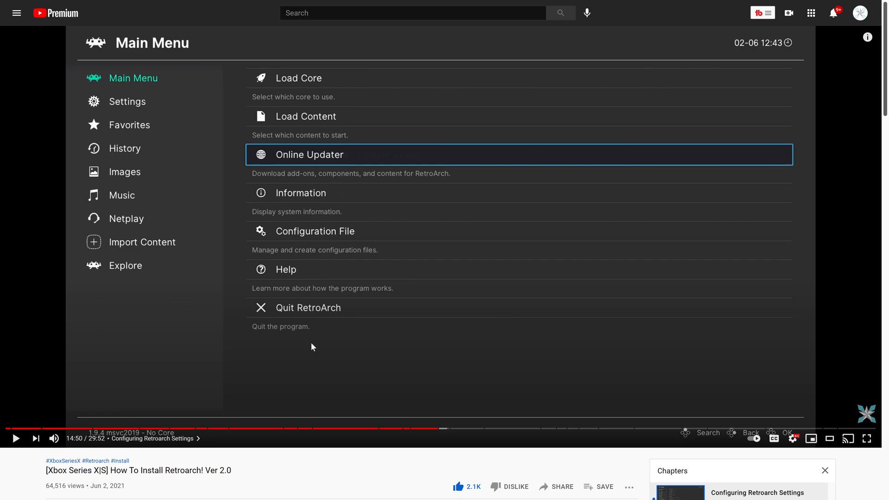
pyautogui.moveTo(592, 429)
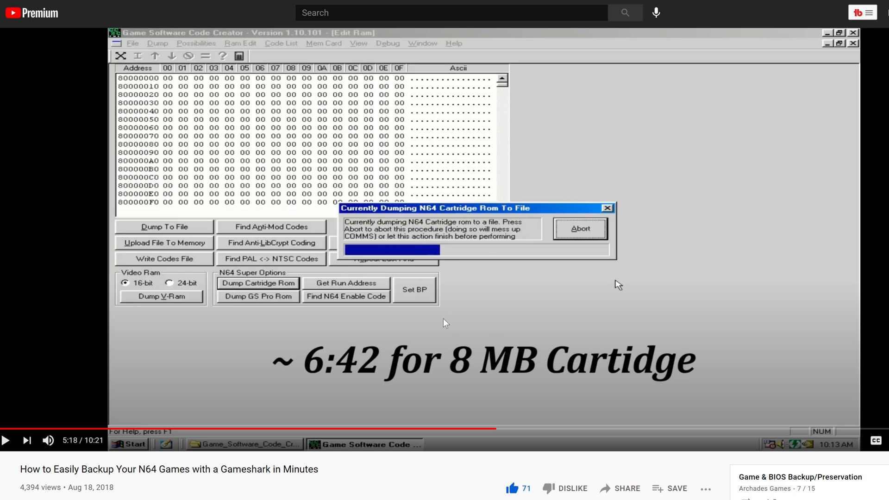
pyautogui.moveTo(399, 321)
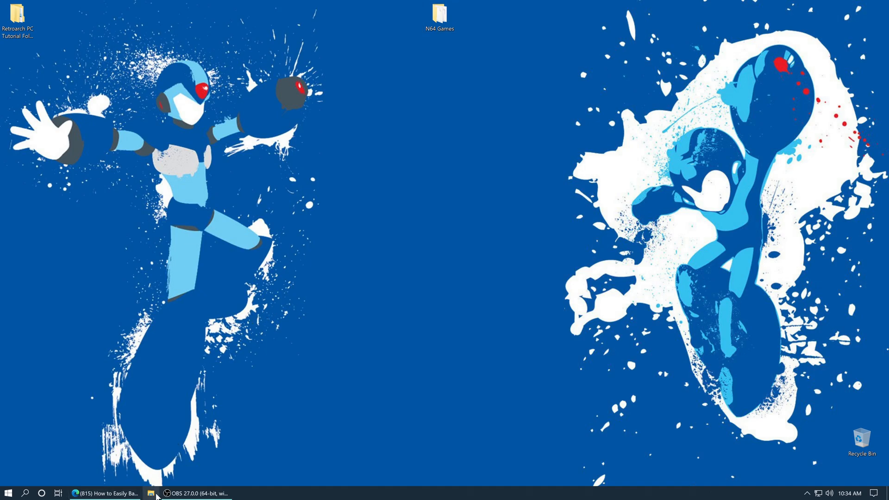
pyautogui.click(152, 493)
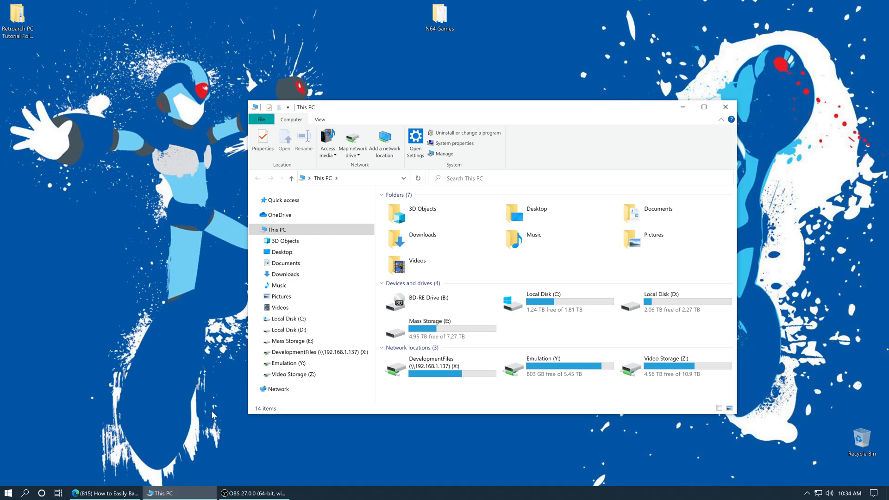
pyautogui.doubleClick(431, 366)
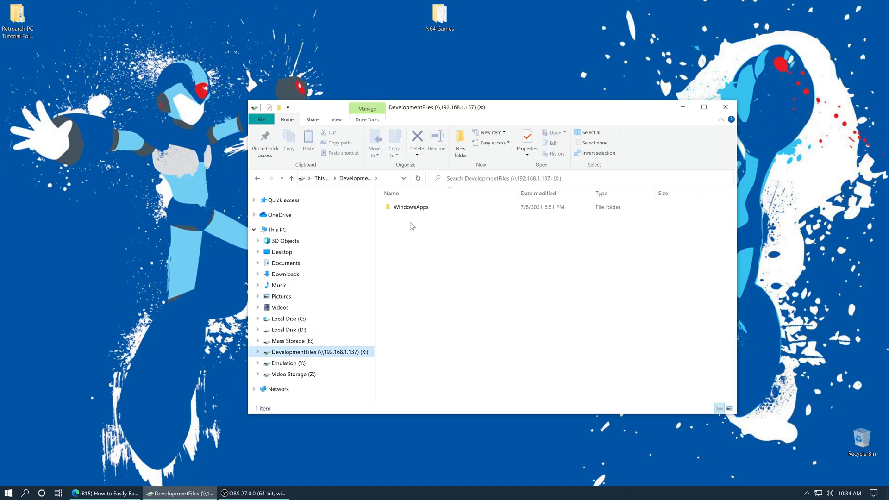
pyautogui.doubleClick(410, 207)
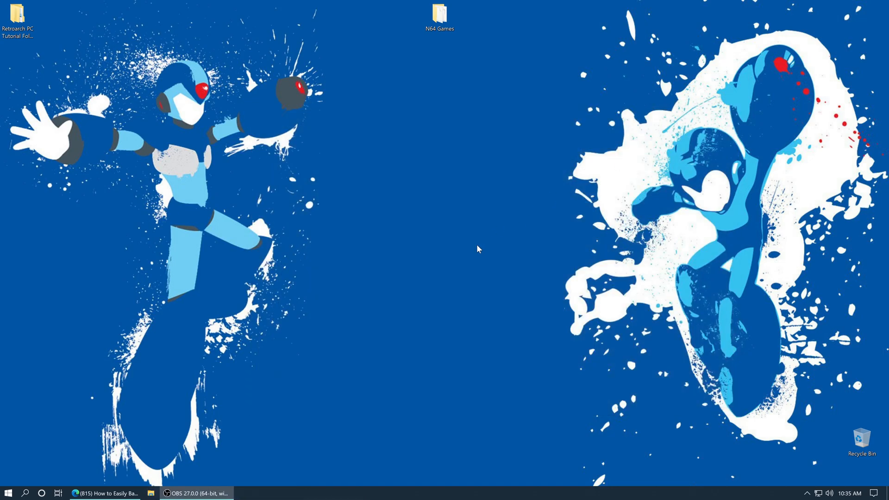
pyautogui.moveTo(474, 261)
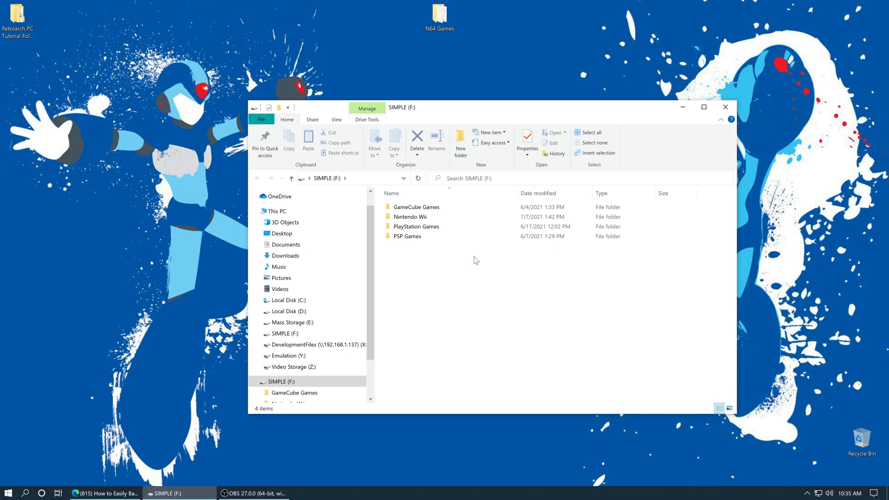
# Copy the N64 Games folder onto the SIMPLE (F:) drive and close the Explorer window
pyautogui.moveTo(439, 17); pyautogui.dragTo(473, 335)
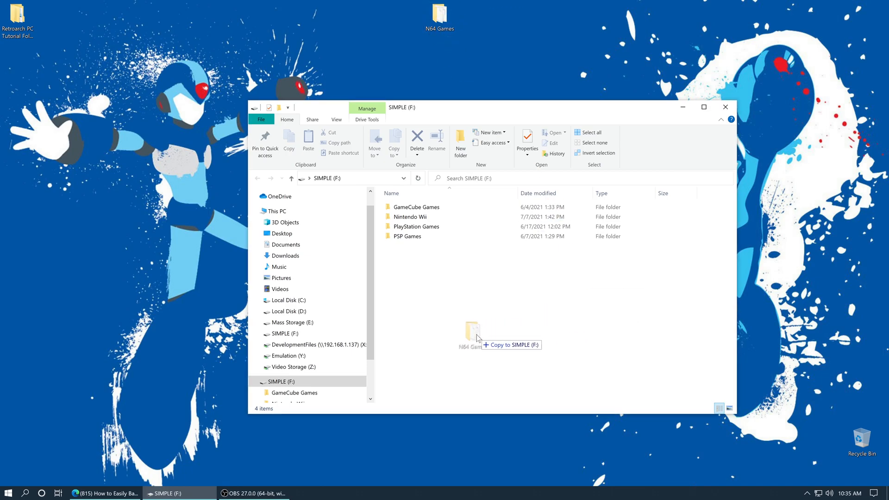
pyautogui.moveTo(439, 17); pyautogui.dragTo(470, 334)
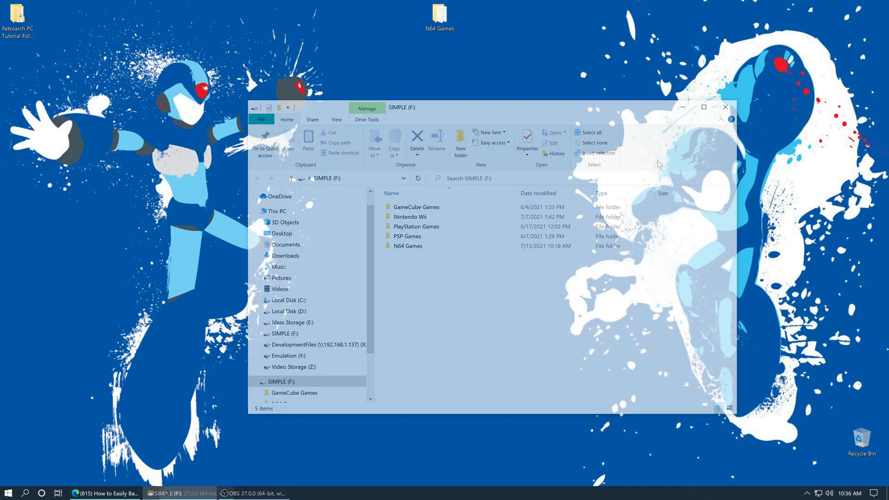
pyautogui.click(724, 107)
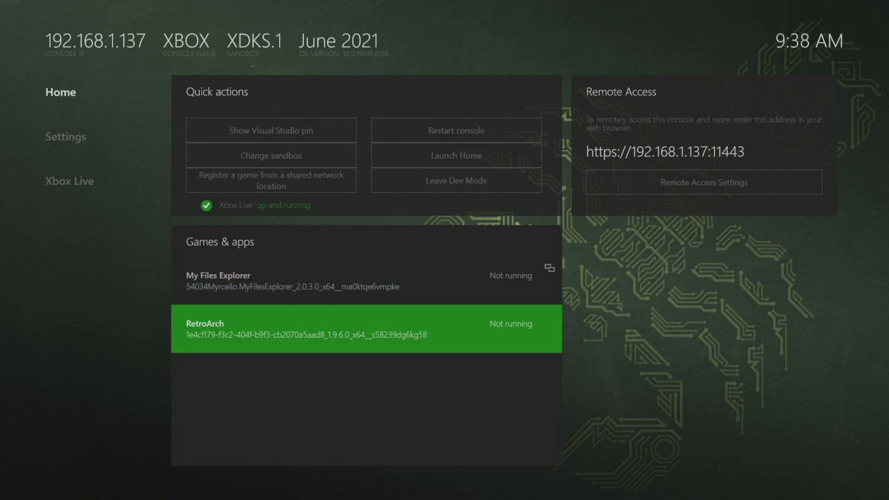
# Launch RetroArch from the Dev Home Games & apps list
pyautogui.click(366, 329)
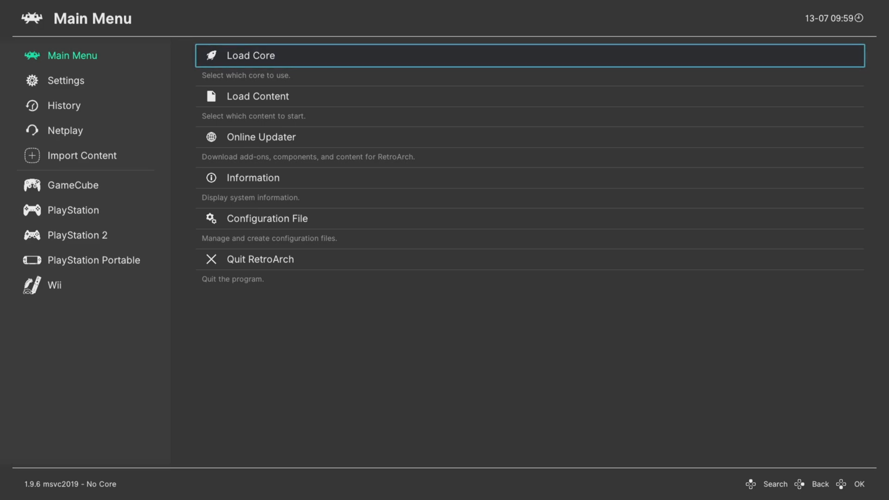
pyautogui.click(257, 96)
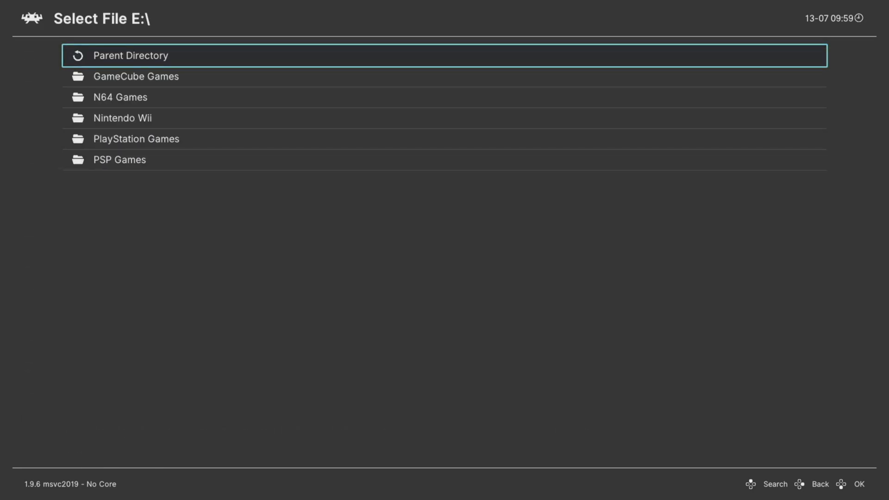
pyautogui.click(119, 97)
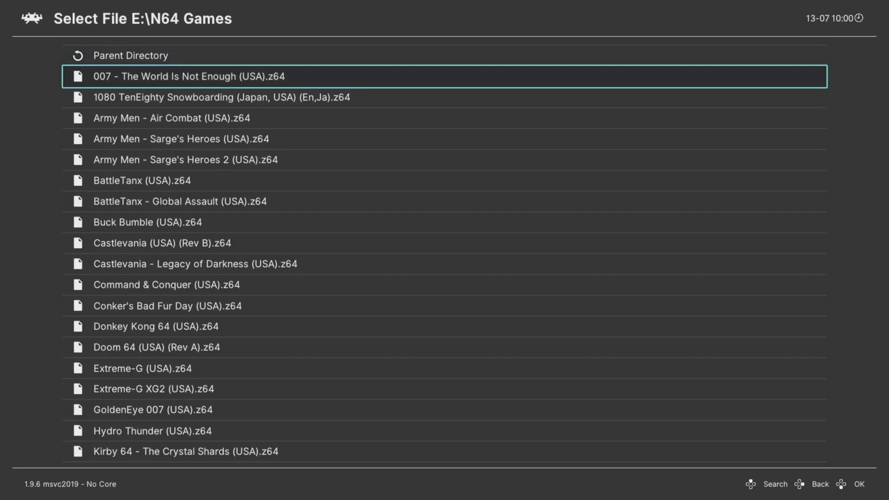
pyautogui.click(130, 55)
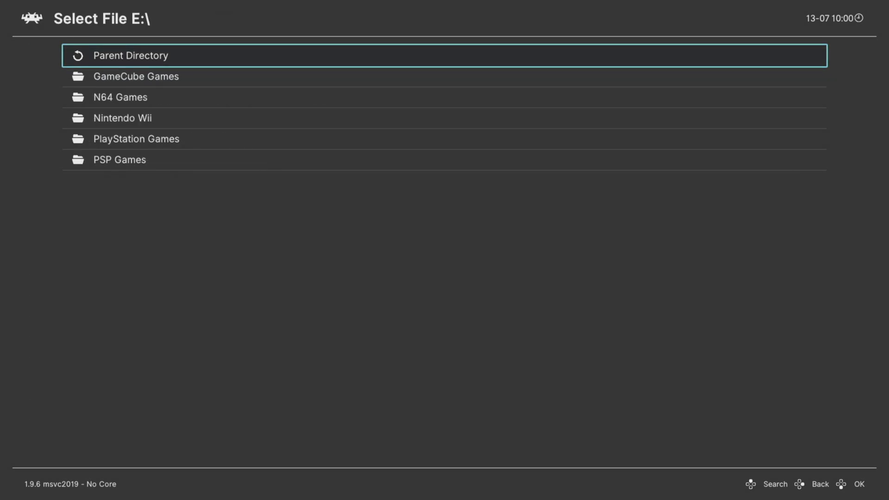
pyautogui.click(130, 55)
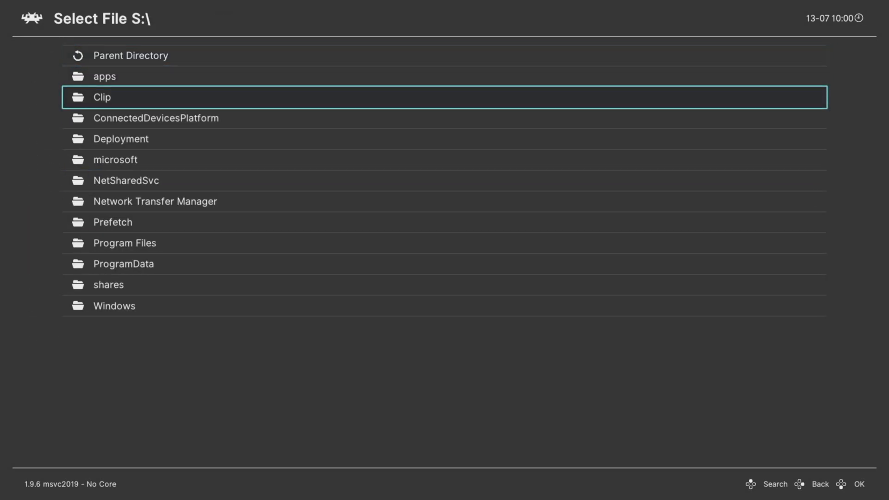
pyautogui.doubleClick(125, 243)
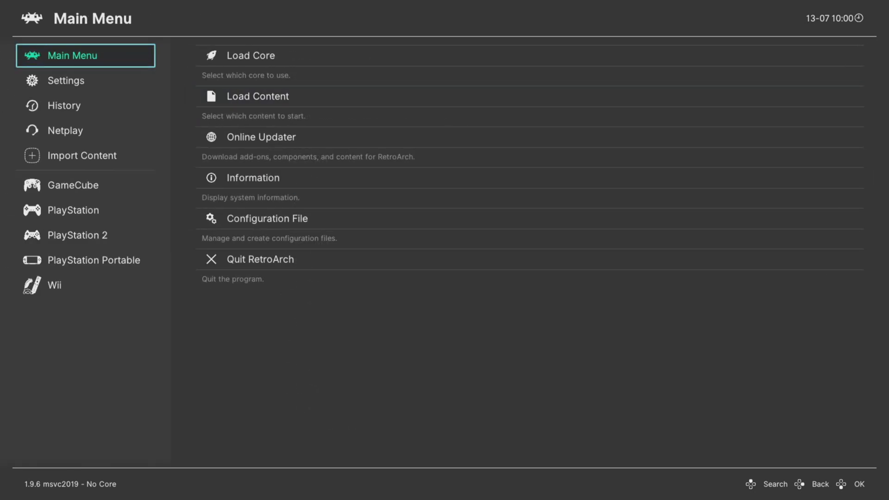
# Start a manual content scan with the N64 Games folder on E: as the scan directory
pyautogui.click(81, 155)
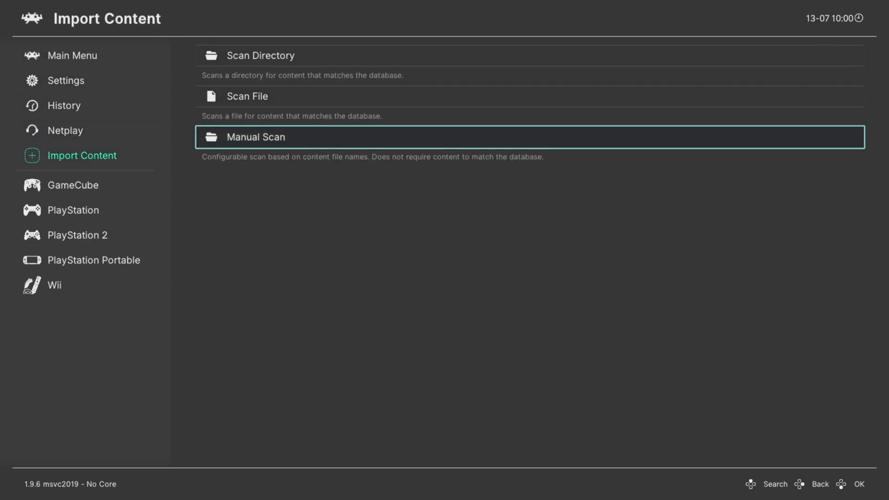
pyautogui.click(255, 137)
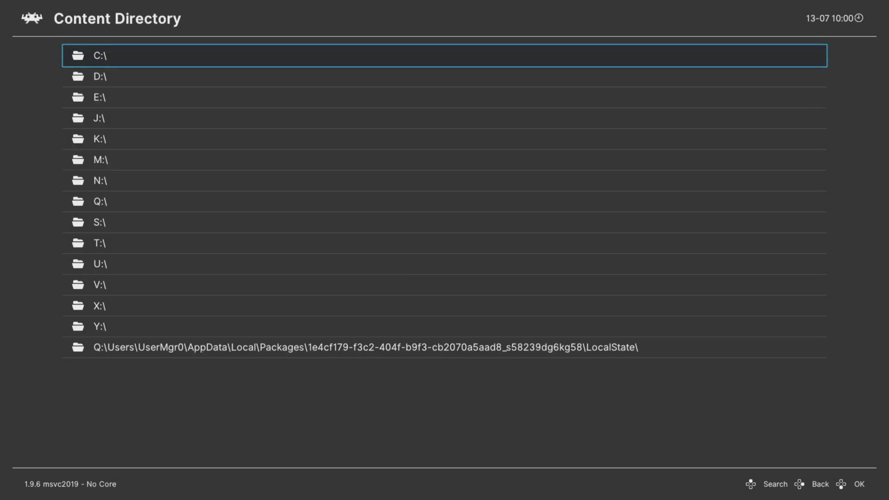
pyautogui.press('Down')
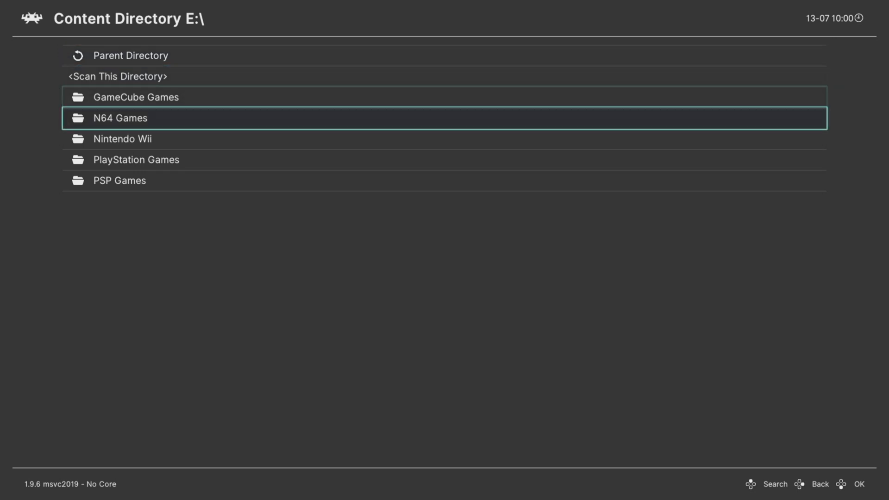
pyautogui.click(120, 118)
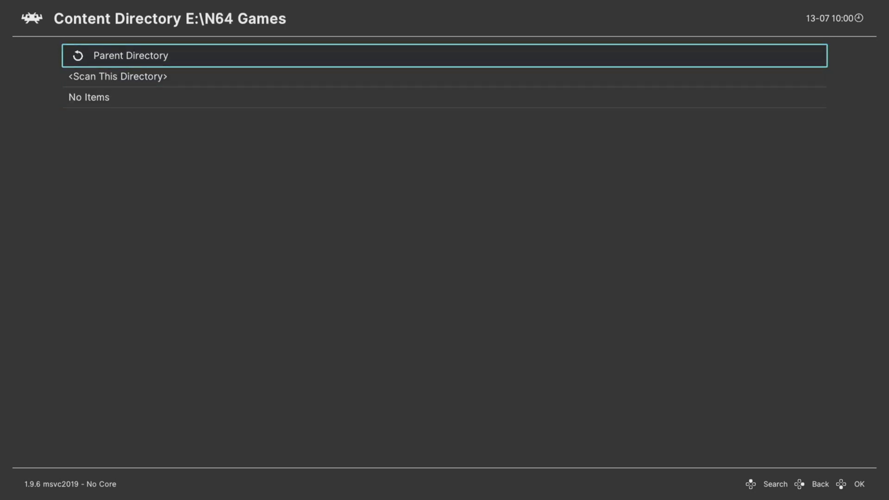
pyautogui.click(116, 77)
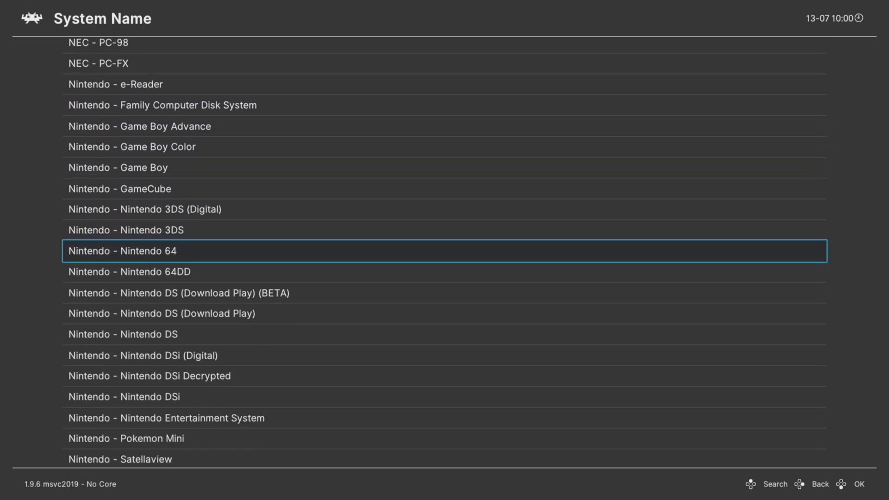
# Set system Nintendo - Nintendo 64, default core Mupen64Plus-Next, and run the scan
pyautogui.click(122, 251)
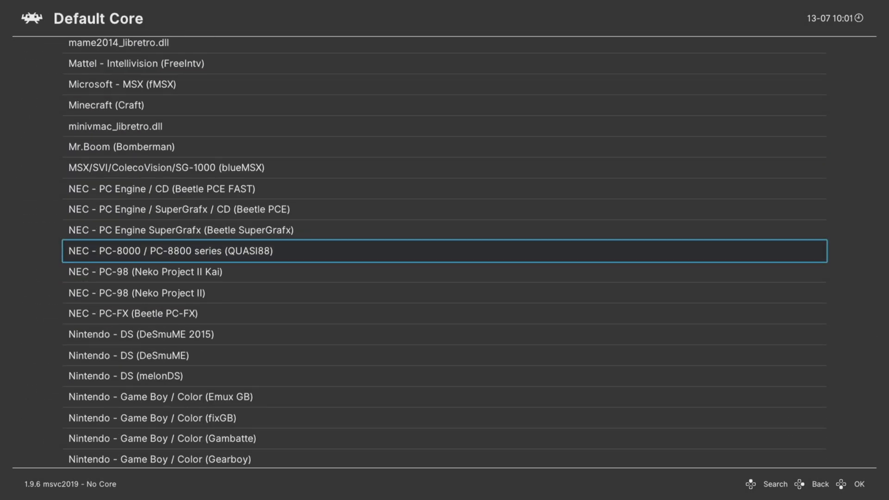
pyautogui.scroll(-3)
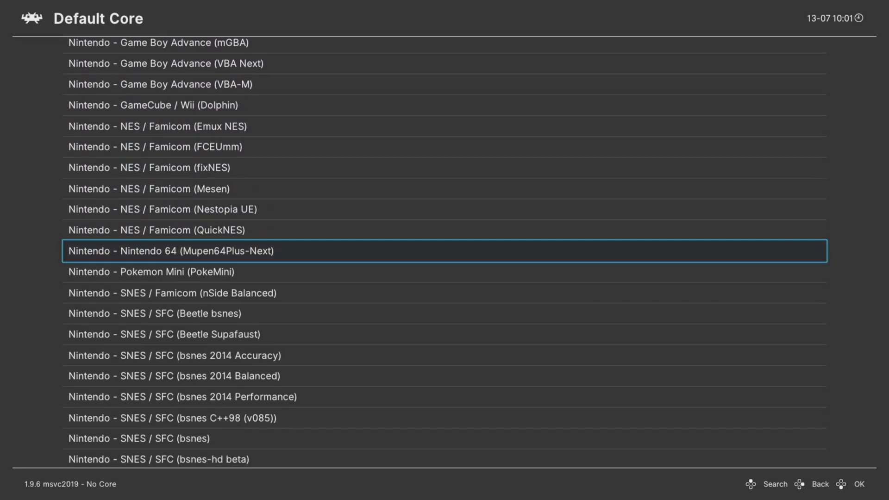
pyautogui.click(170, 251)
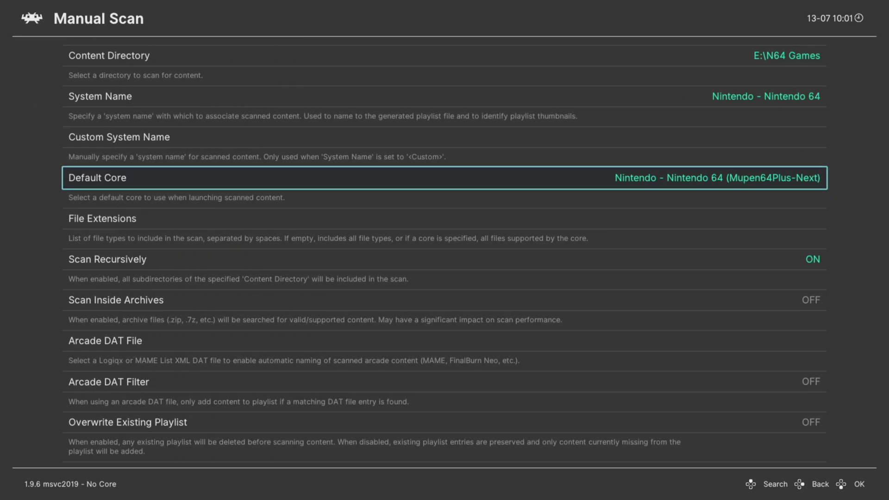
pyautogui.scroll(-3)
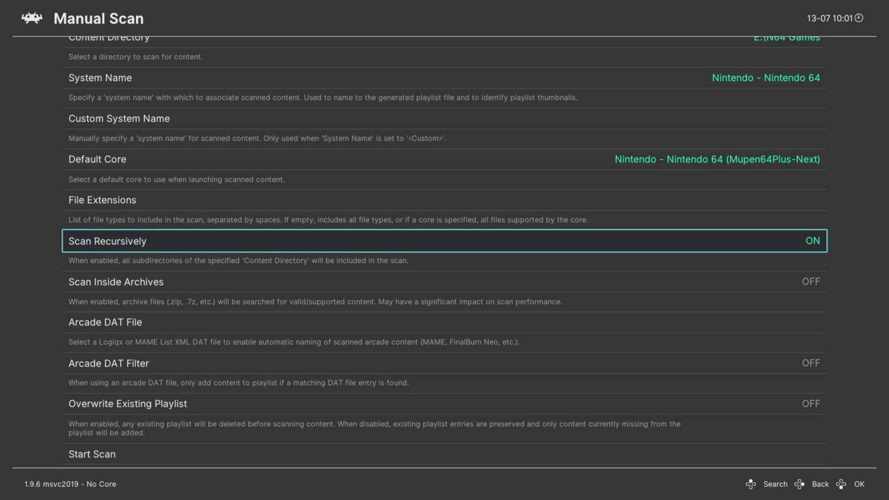
pyautogui.scroll(-3)
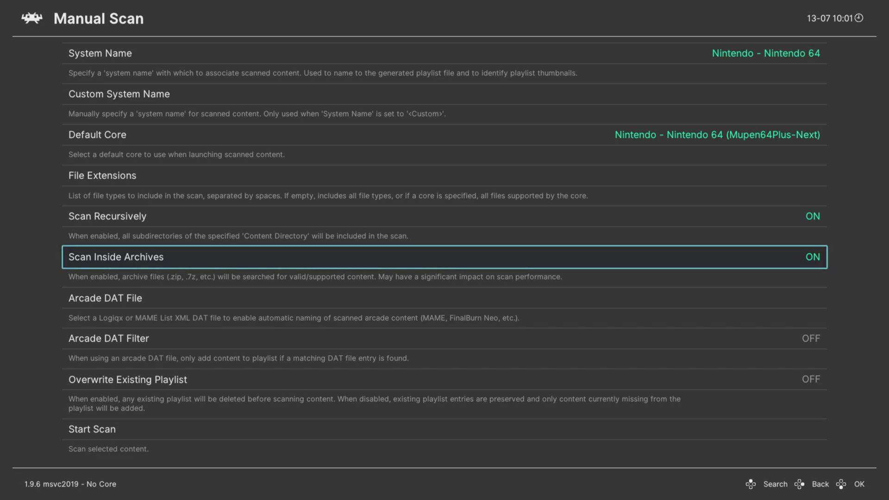
pyautogui.press('down')
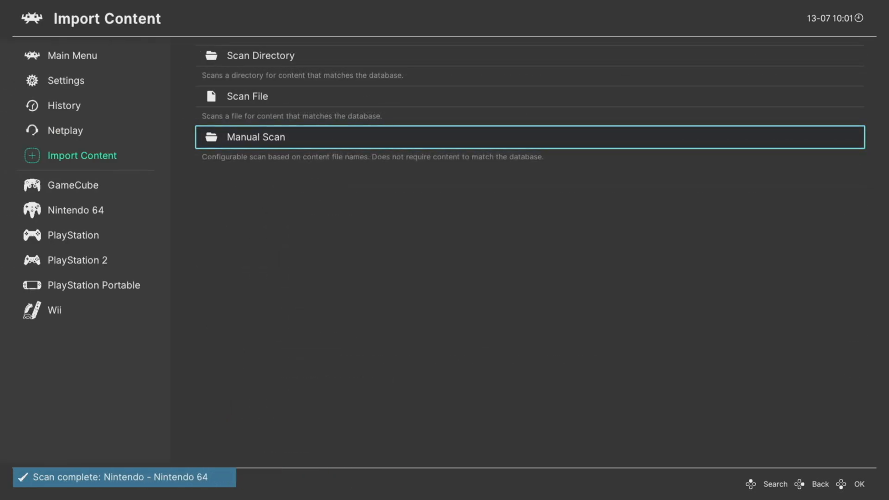
pyautogui.click(74, 210)
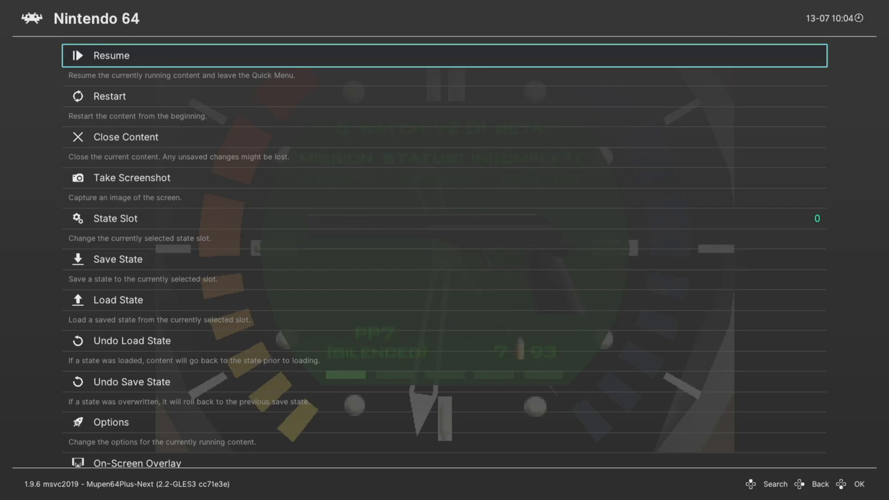
# Back out of the game's Quick Menu to the RetroArch Main Menu
pyautogui.click(111, 422)
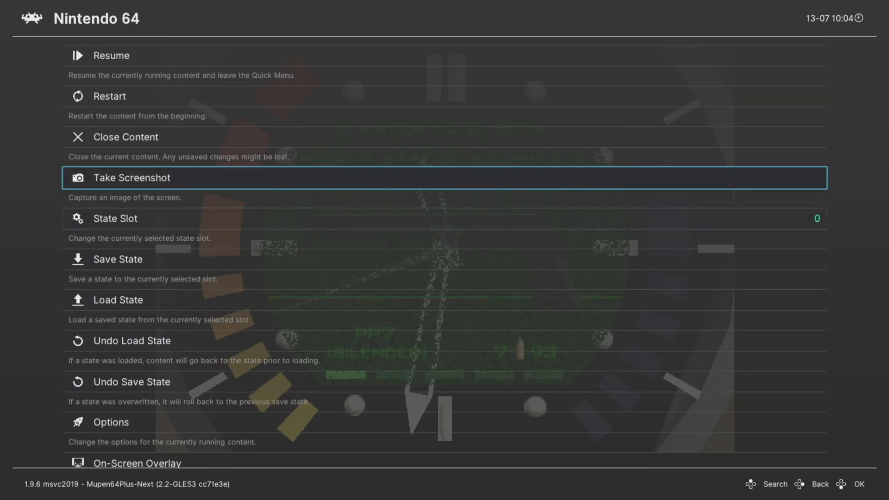
pyautogui.press('up')
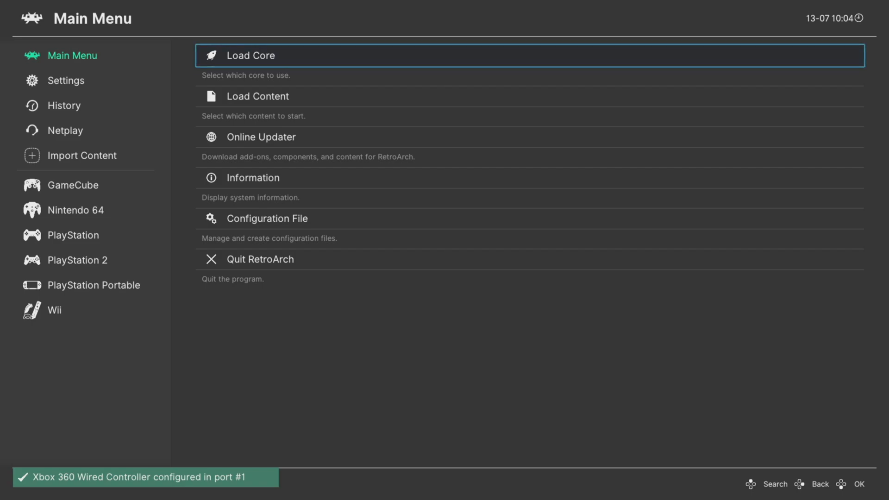
# Resume the running Nintendo 64 game from its Quick Menu
pyautogui.click(65, 130)
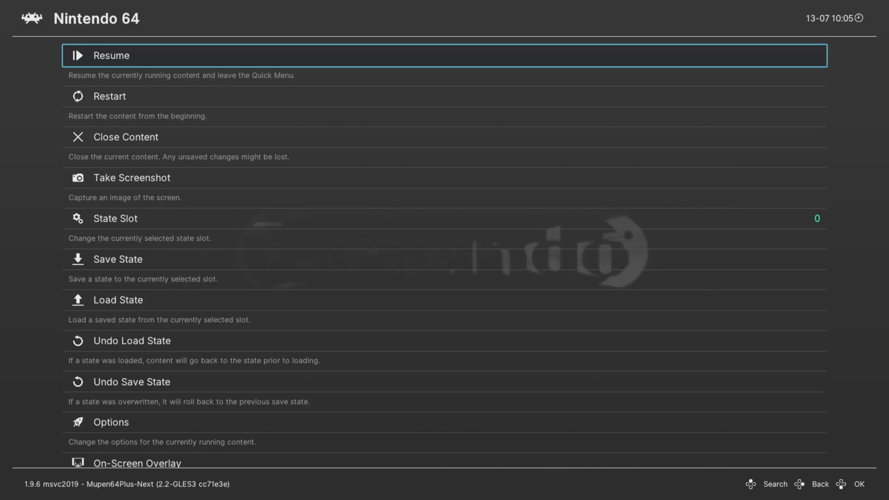
pyautogui.click(112, 422)
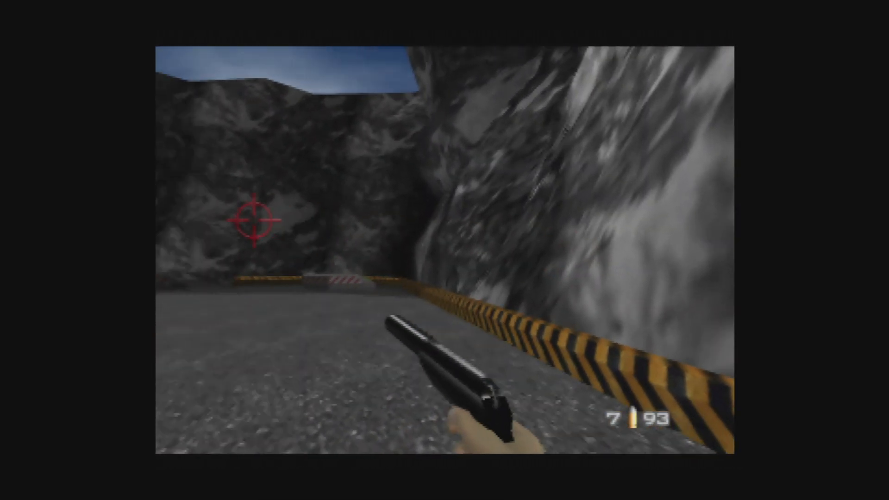
pyautogui.moveTo(445, 250)
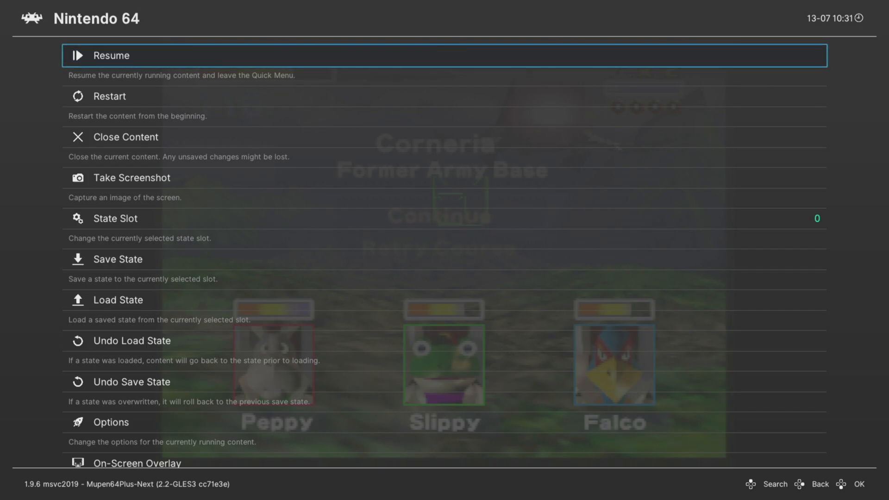
# Review the core options, keeping Dynarec CPU core and Angrylion RDP plugin unchanged
pyautogui.scroll(-3)
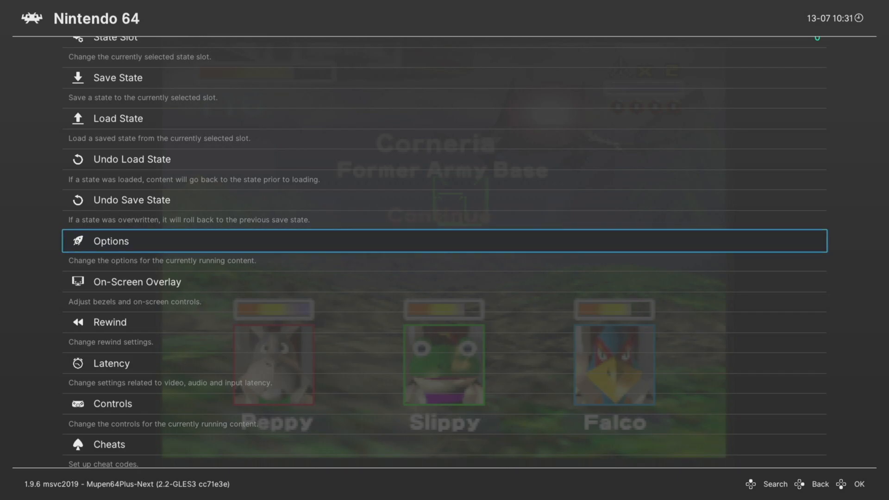
pyautogui.click(111, 240)
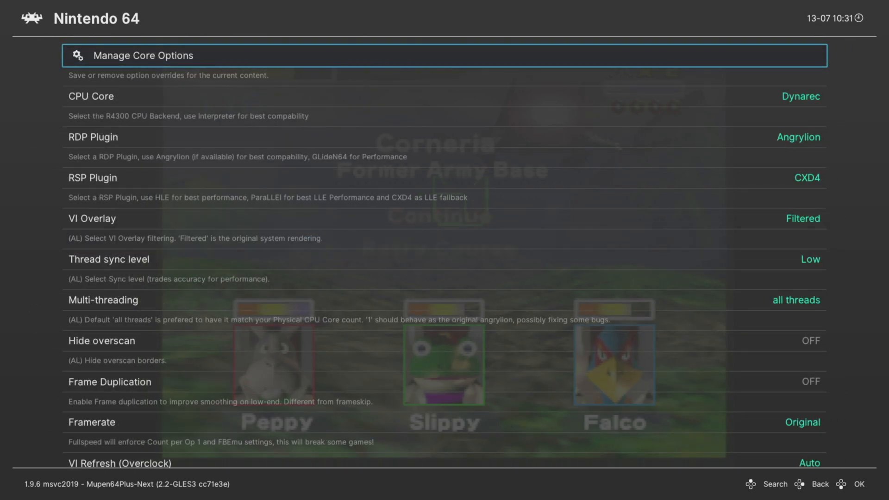
pyautogui.press('Down')
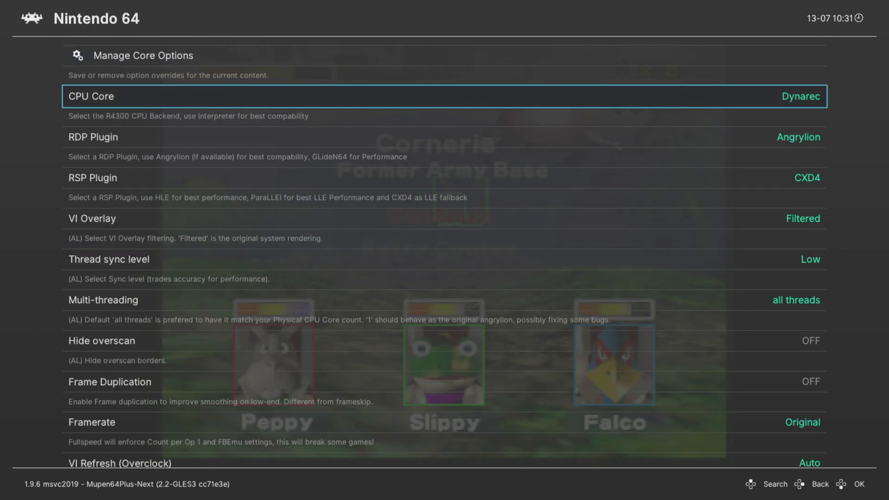
pyautogui.click(442, 95)
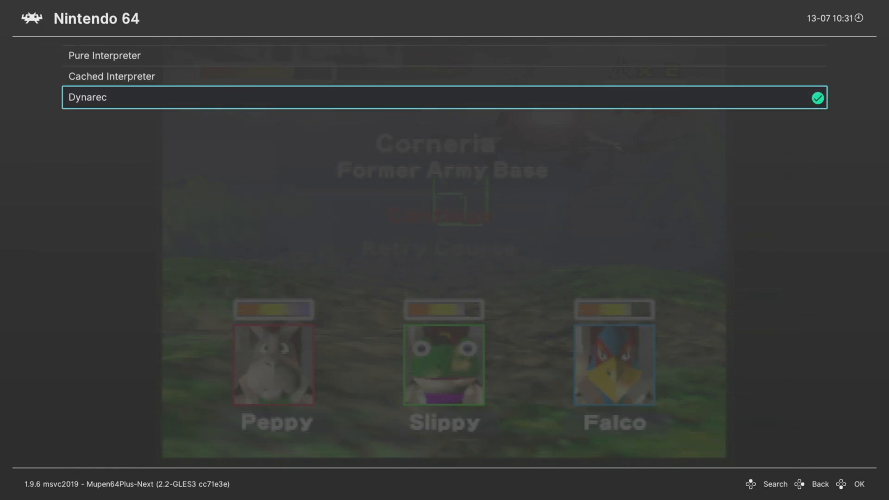
pyautogui.press('Up')
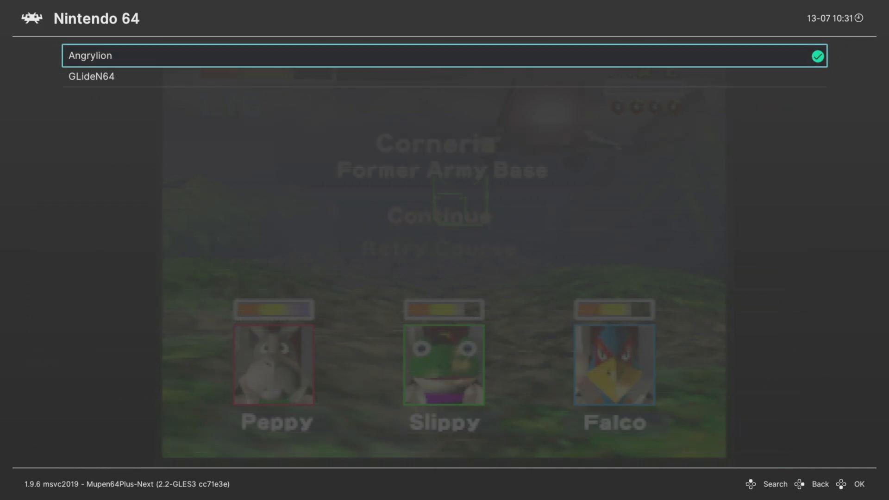
pyautogui.press('Down')
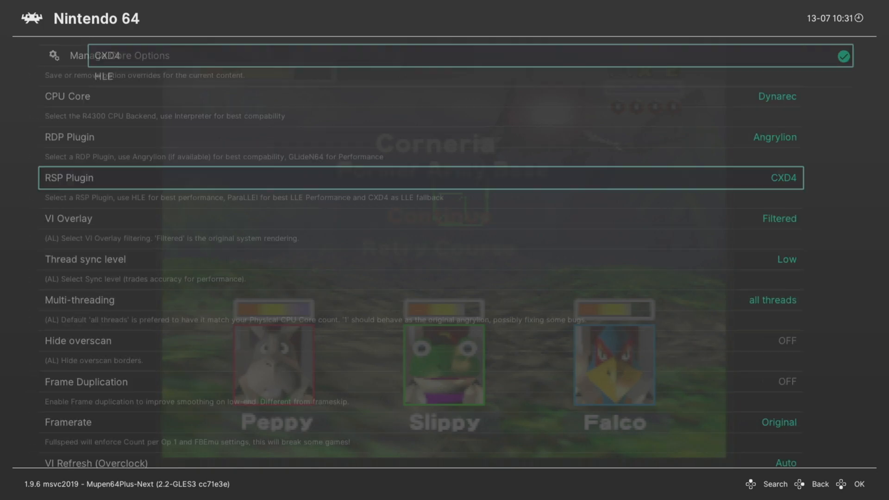
# Keep CXD4 RSP plugin, set VI Overlay to Unfiltered, and return to the quick menu
pyautogui.press('Down')
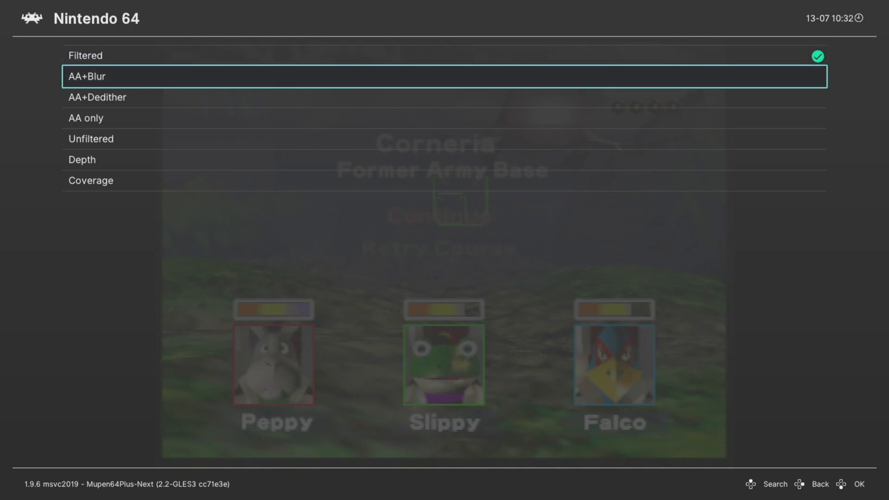
pyautogui.press('down')
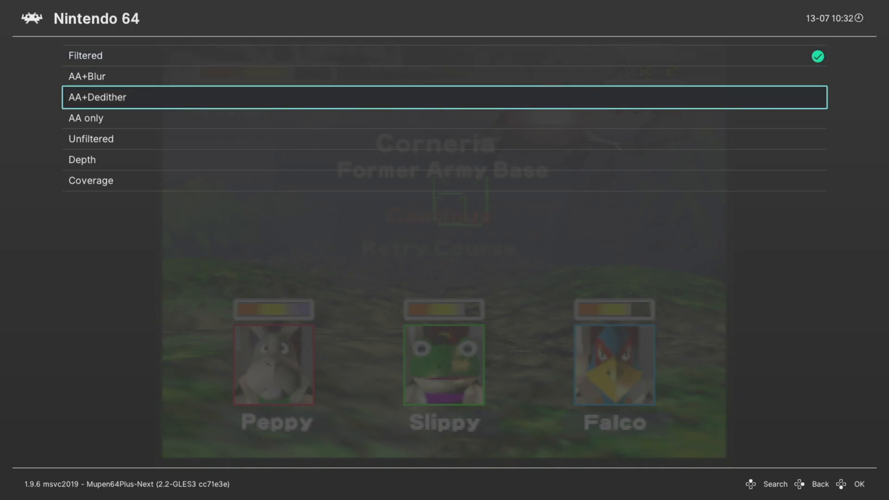
pyautogui.press('Down')
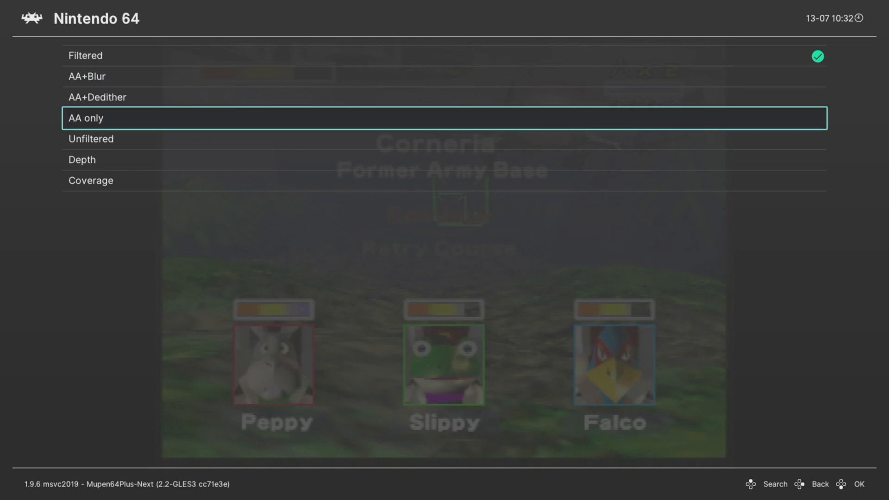
pyautogui.press('Down')
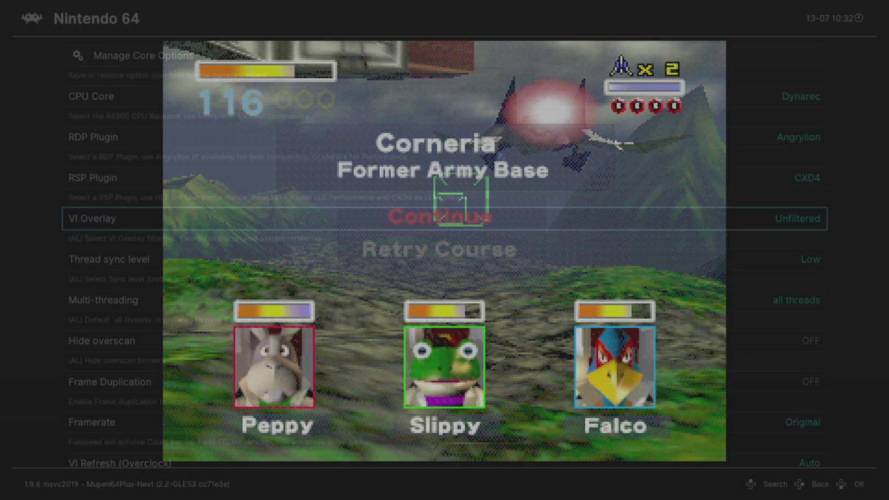
pyautogui.click(90, 219)
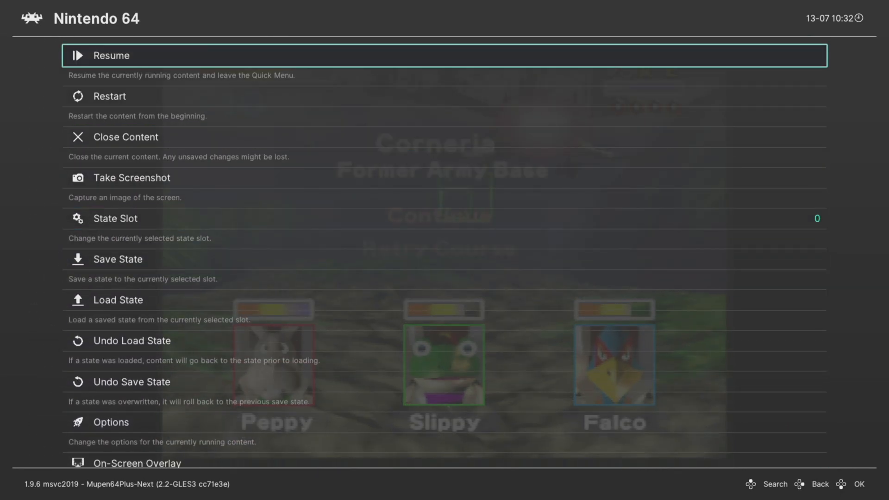
pyautogui.click(111, 55)
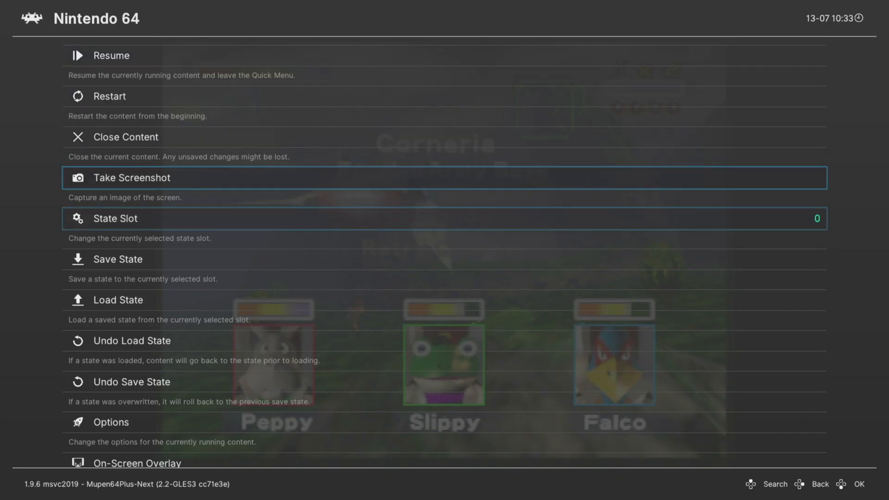
# Try the Depth and Coverage VI overlay modes, then set it back to Filtered
pyautogui.click(111, 422)
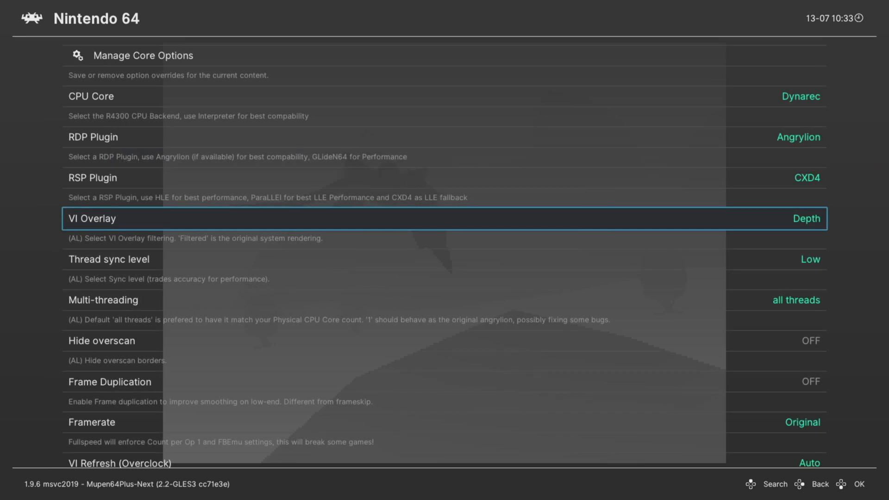
pyautogui.press('Right')
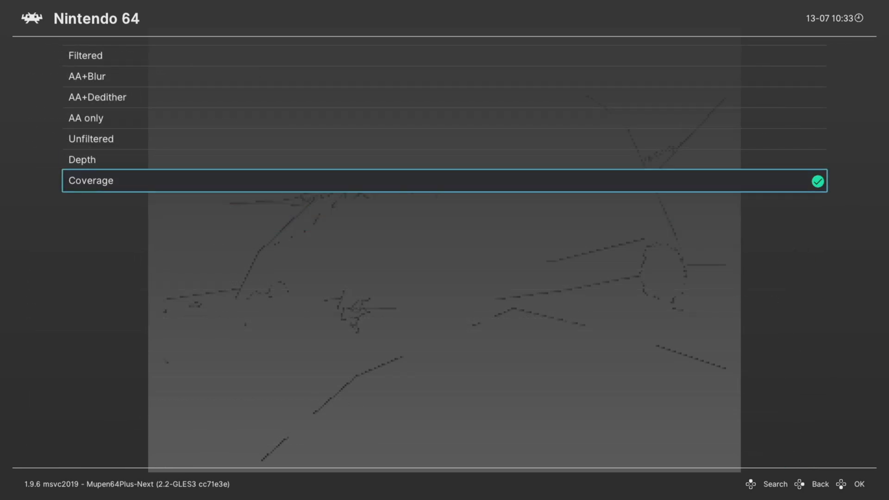
pyautogui.press('up')
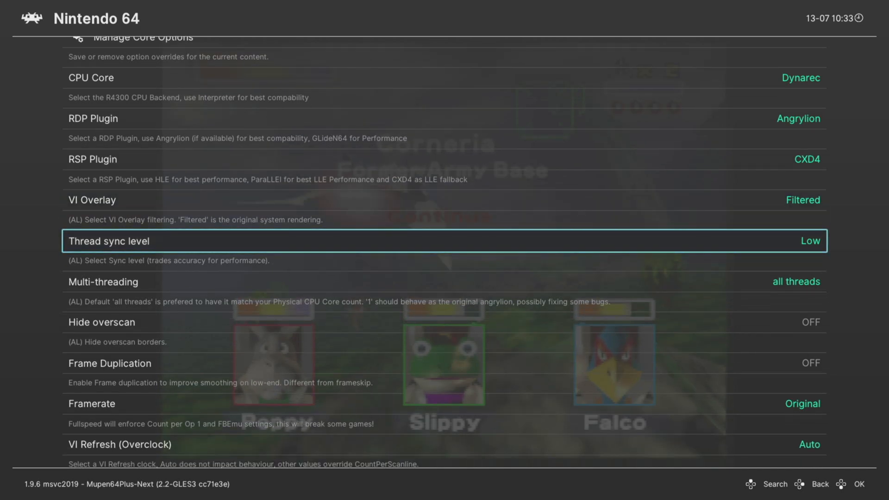
pyautogui.scroll(-3)
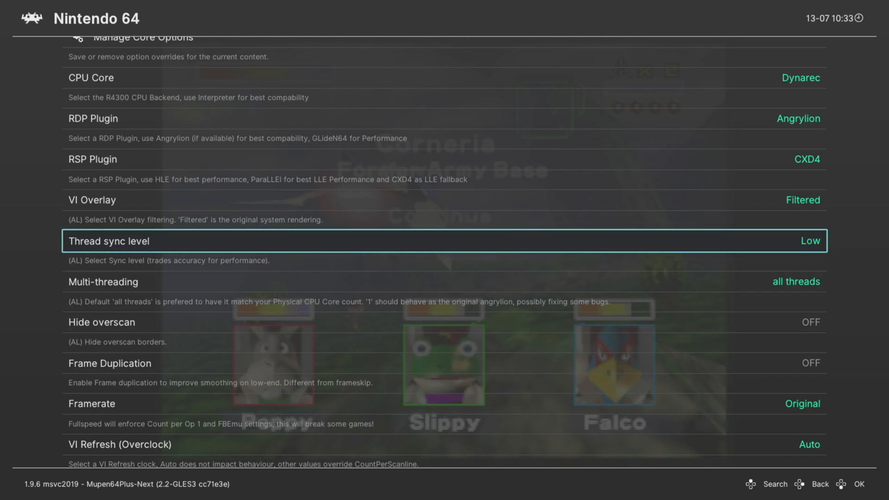
pyautogui.click(442, 241)
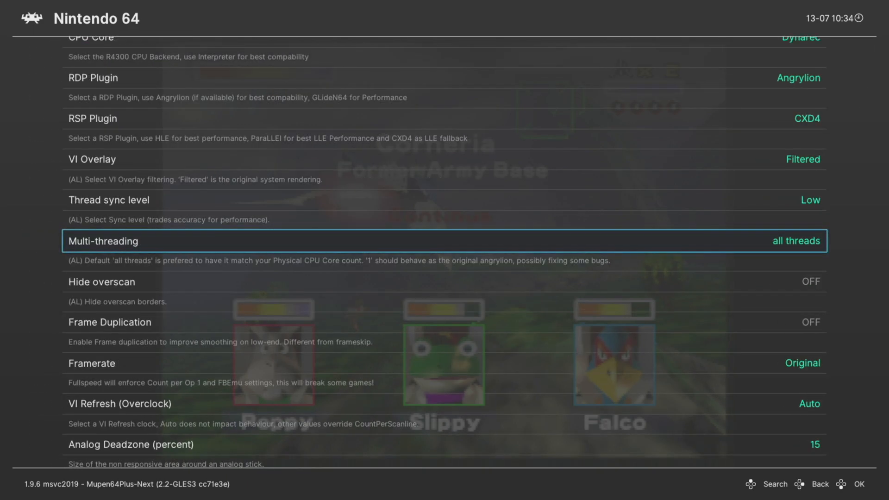
pyautogui.scroll(-3)
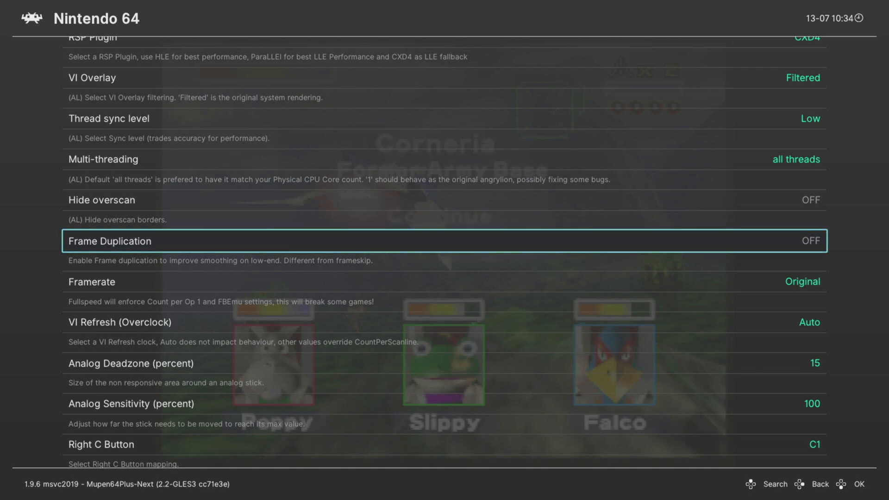
pyautogui.scroll(-3)
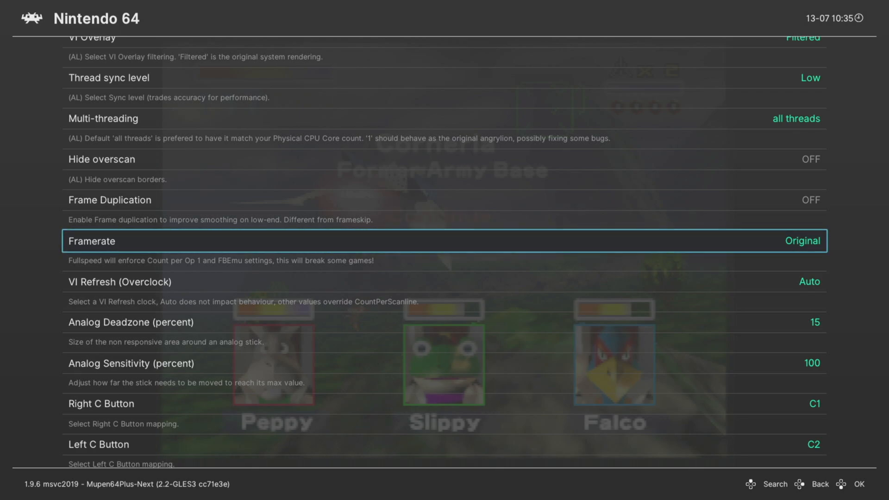
pyautogui.click(443, 241)
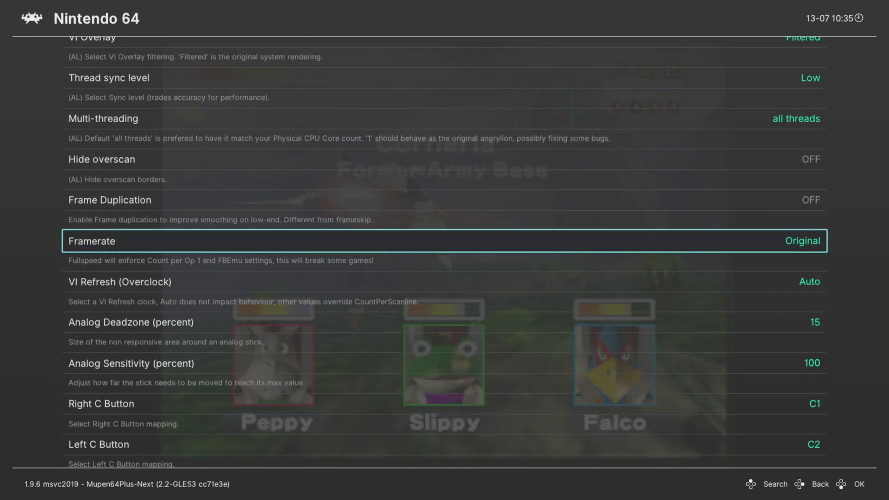
pyautogui.scroll(-3)
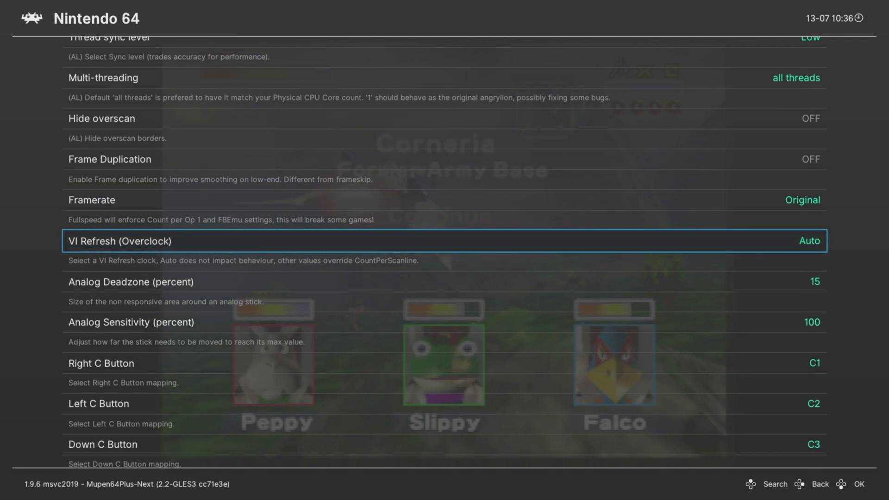
pyautogui.click(443, 241)
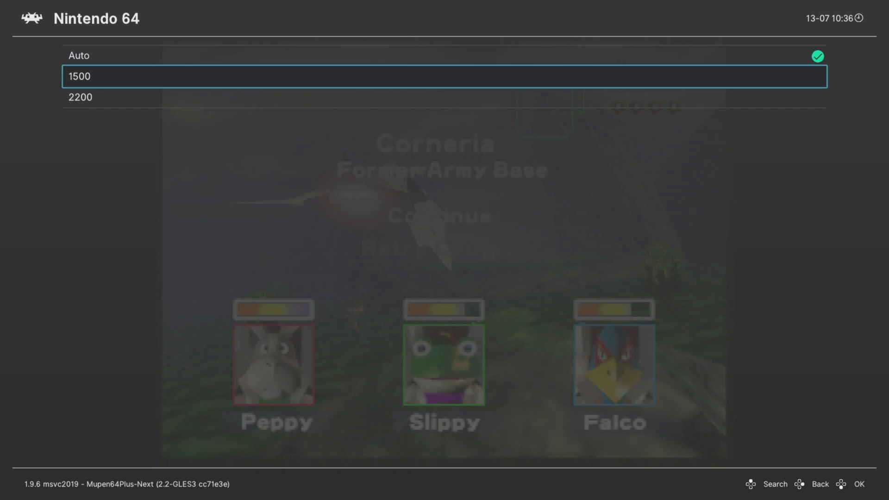
pyautogui.press('down')
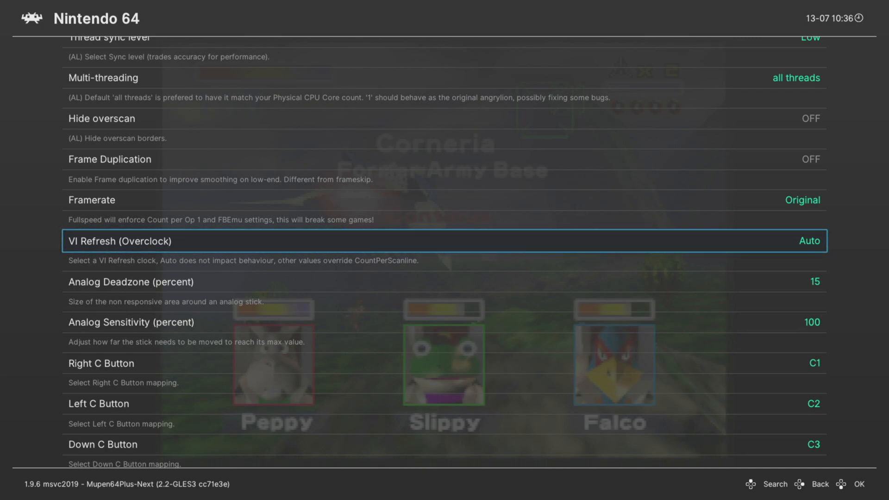
# Set Analog Deadzone to 10 percent instead of 15
pyautogui.scroll(-3)
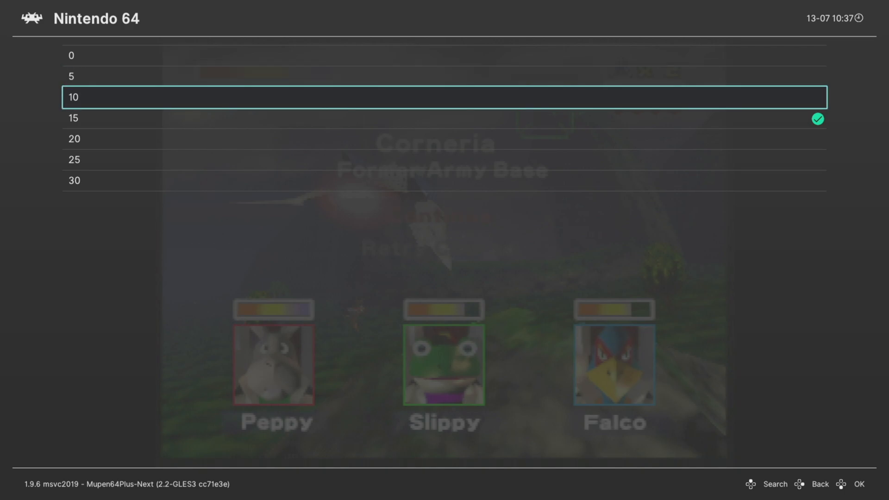
pyautogui.press('Down')
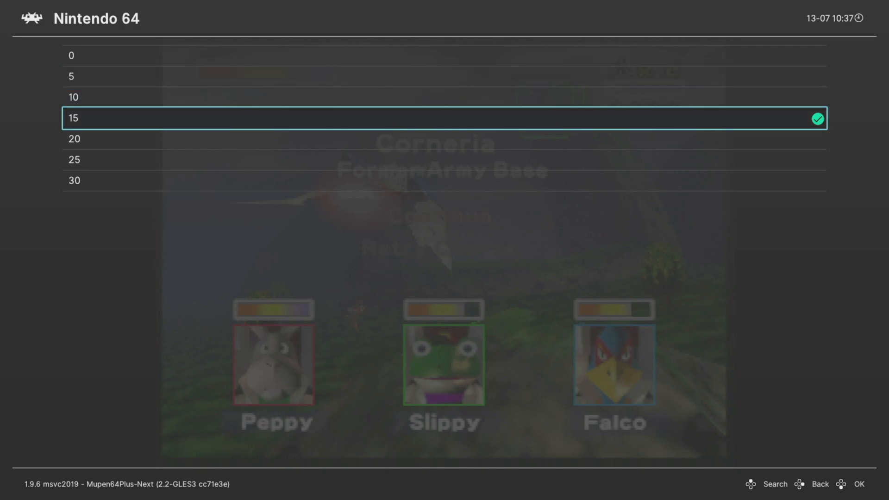
pyautogui.press('Up')
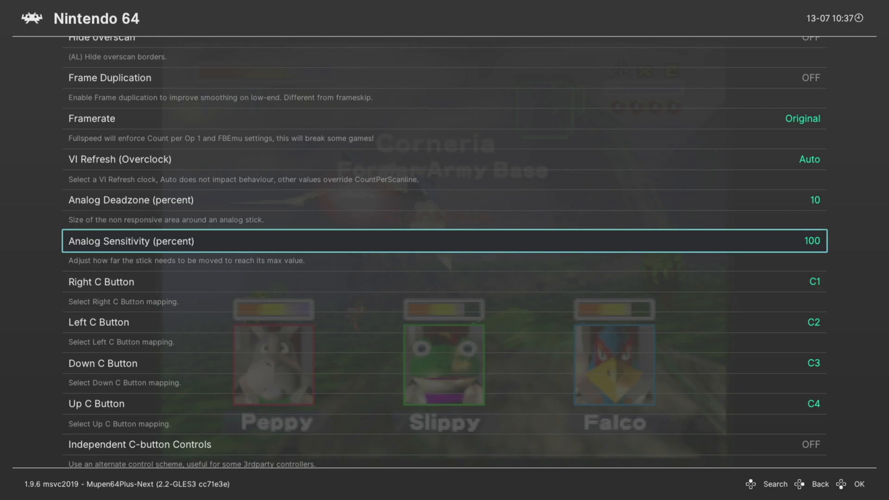
pyautogui.click(442, 241)
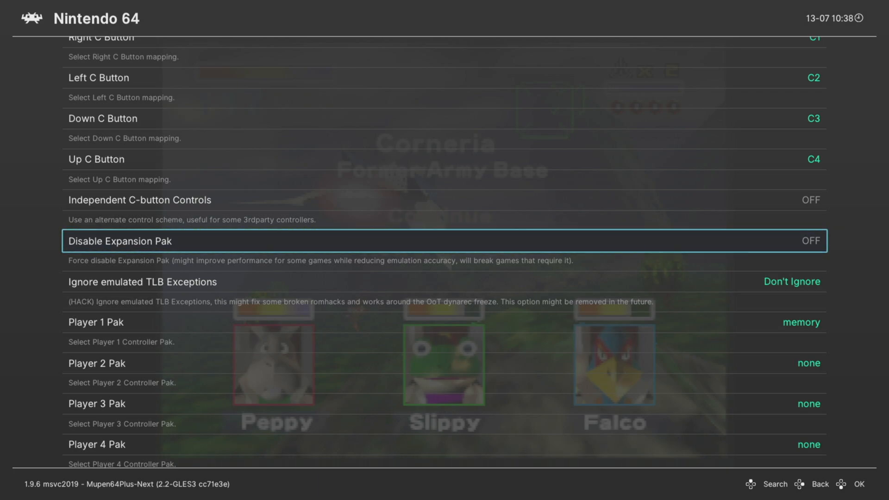
pyautogui.click(811, 240)
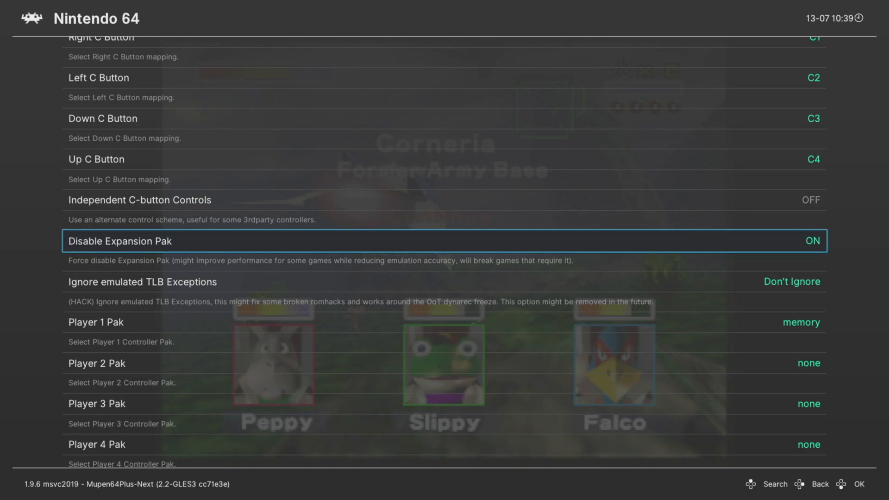
pyautogui.click(811, 241)
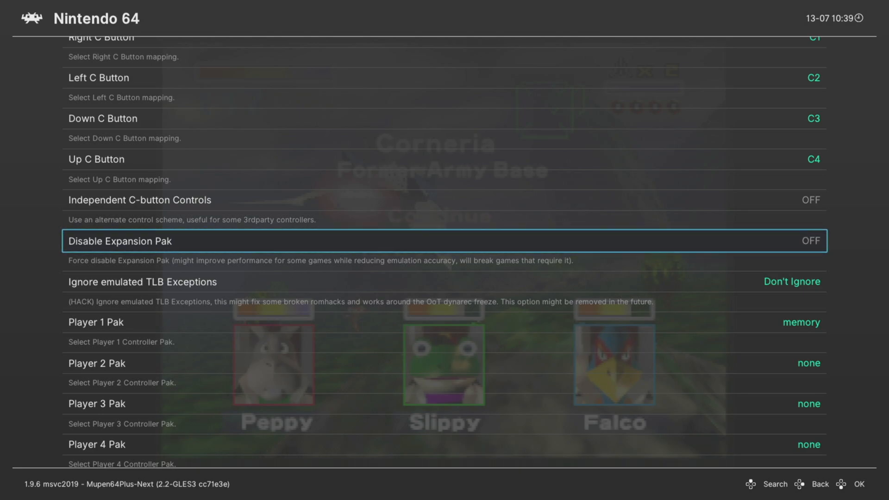
pyautogui.scroll(-3)
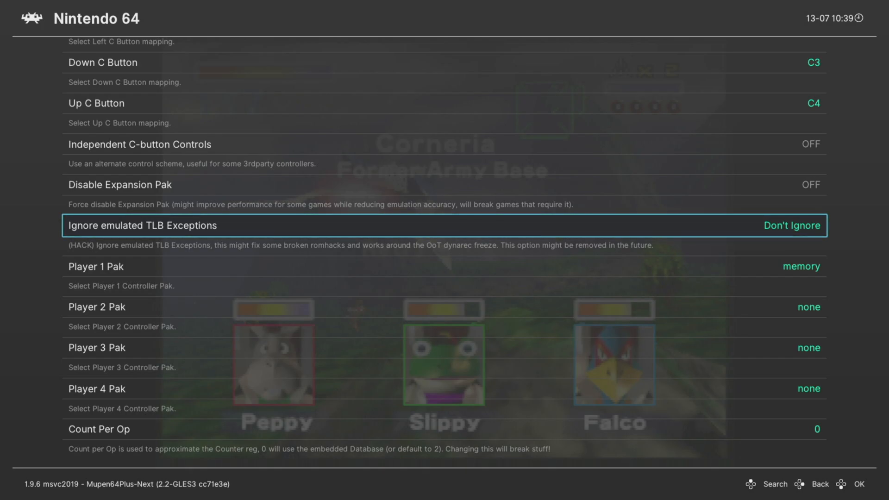
# Set Ignore emulated TLB Exceptions to 'Ignore TLB Exceptions if not using TLB'
pyautogui.click(443, 225)
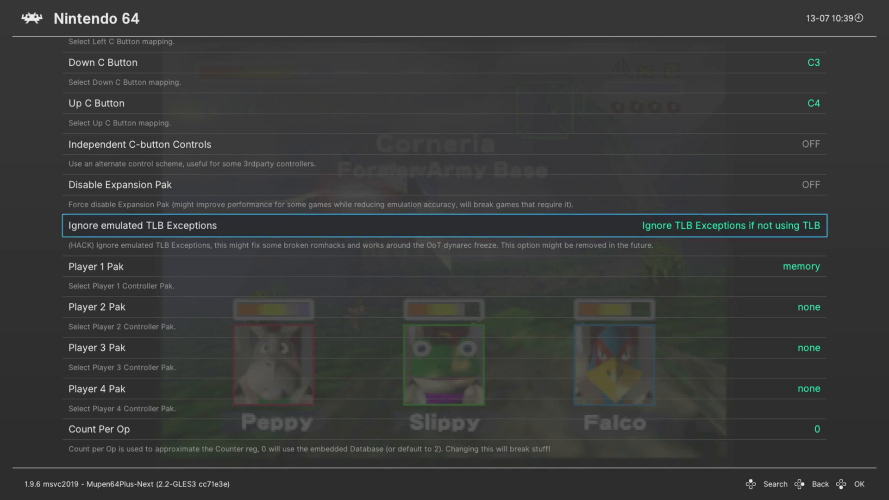
pyautogui.press('Down')
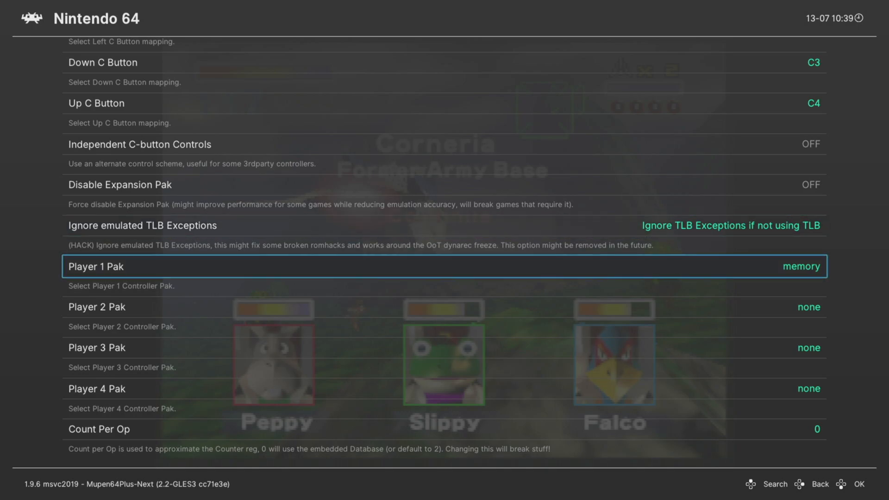
# Set Player 1 Pak to rumble, briefly browsing transfer before keeping rumble
pyautogui.click(443, 266)
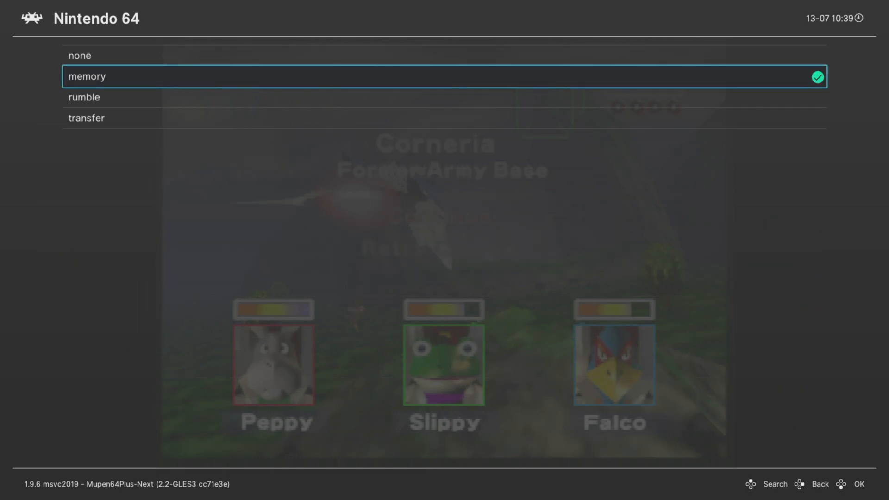
pyautogui.click(84, 98)
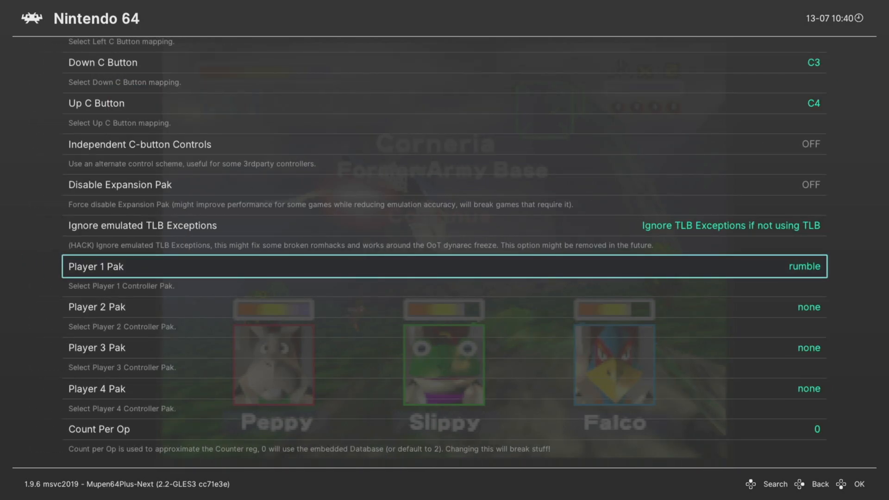
pyautogui.click(445, 267)
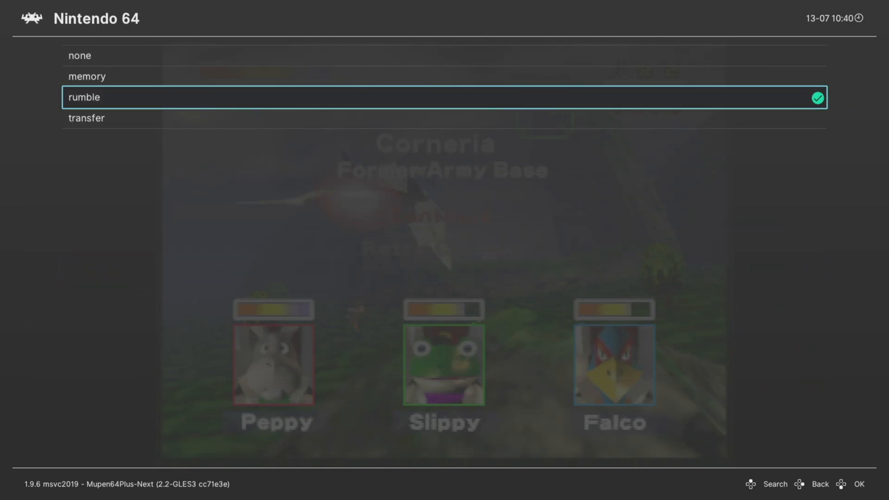
pyautogui.press('down')
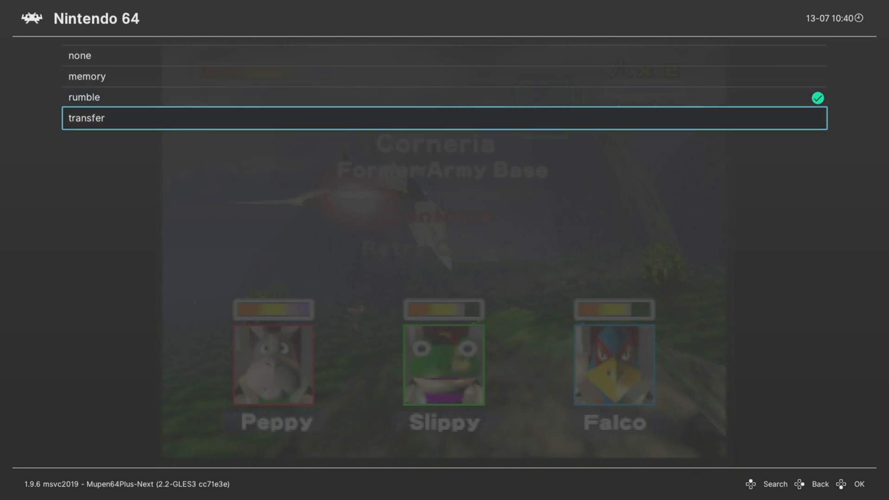
pyautogui.click(102, 117)
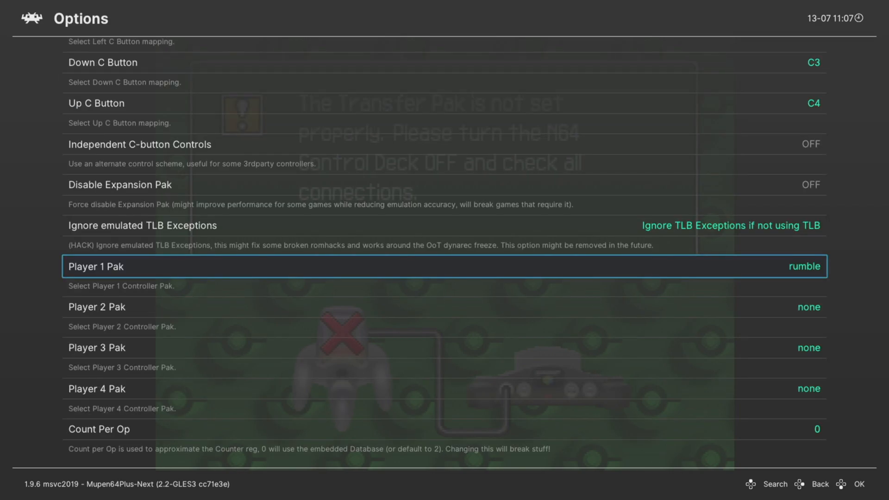
# Scroll past the Player Pak settings to the top and enter Manage Core Options
pyautogui.press('Down')
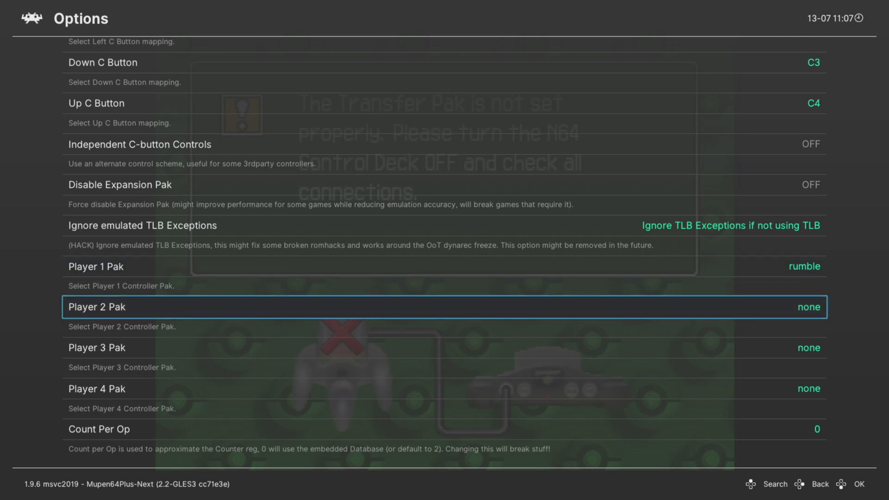
pyautogui.press('down')
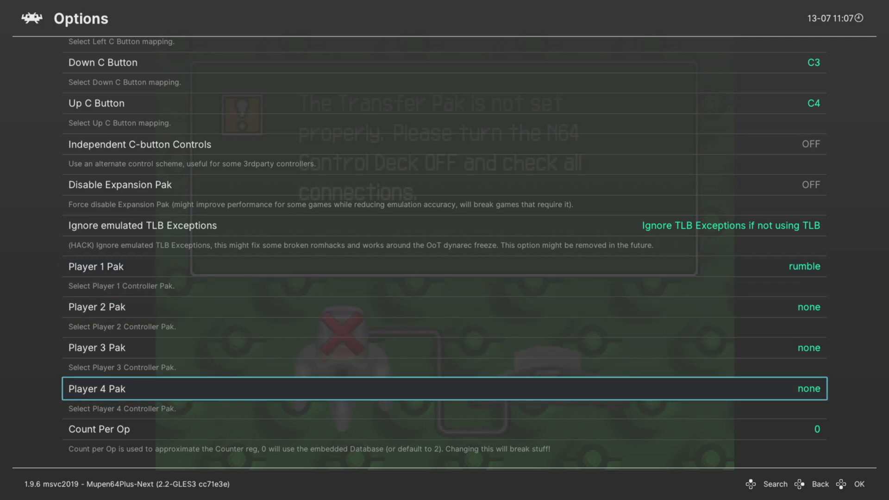
pyautogui.press('Down')
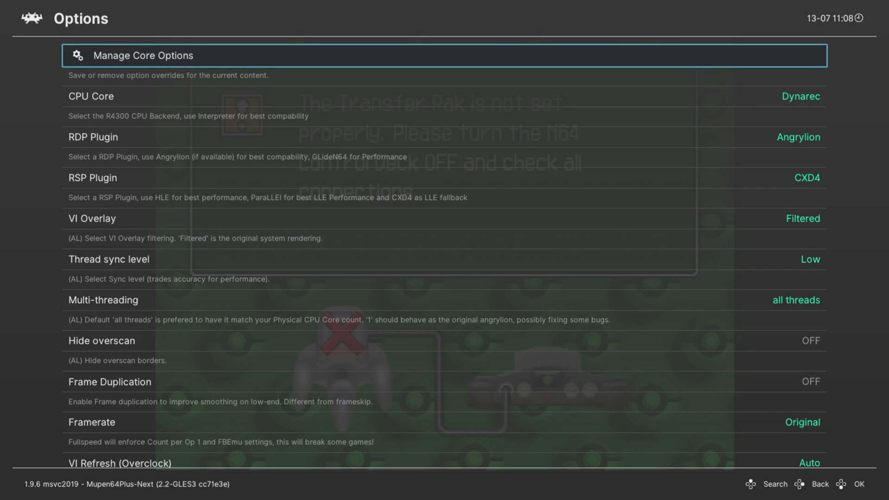
pyautogui.click(143, 55)
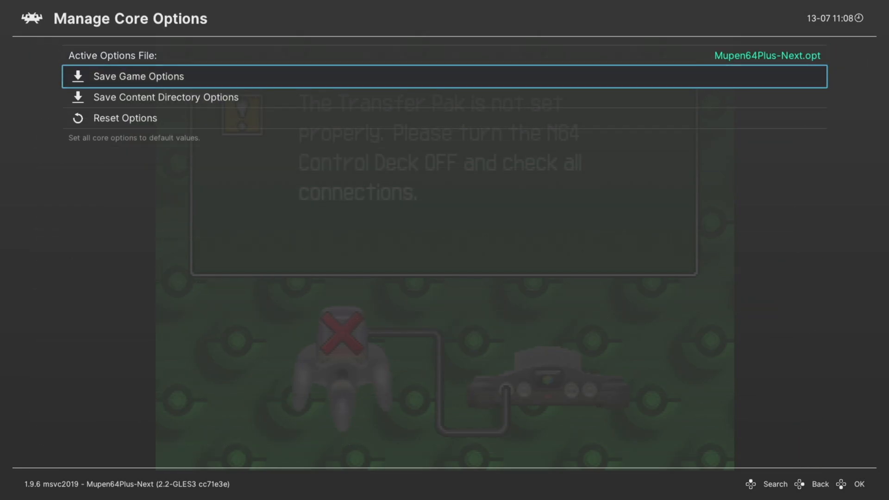